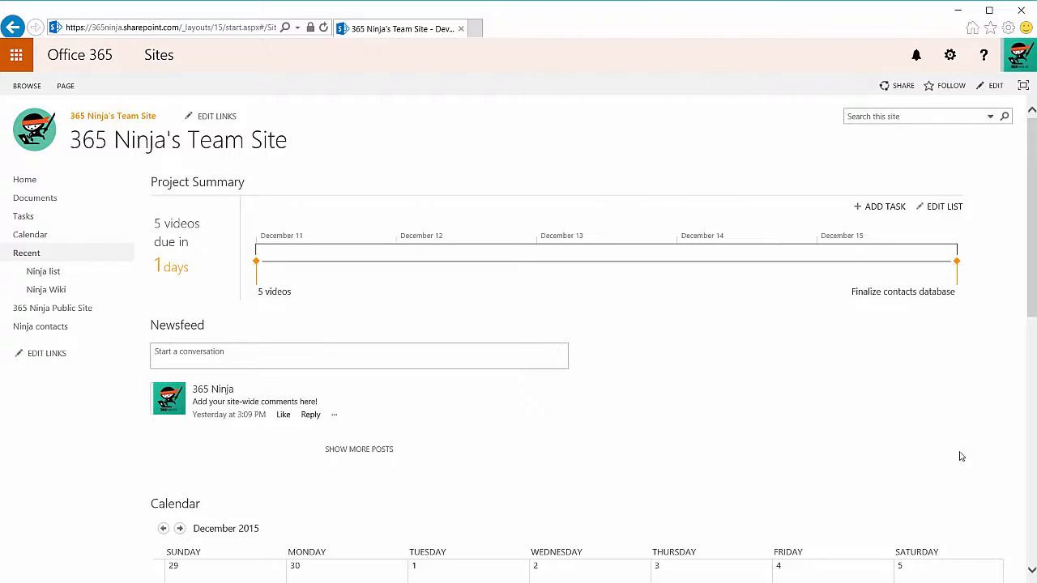
{"action": "mouse_move", "coordinate": [958, 181]}
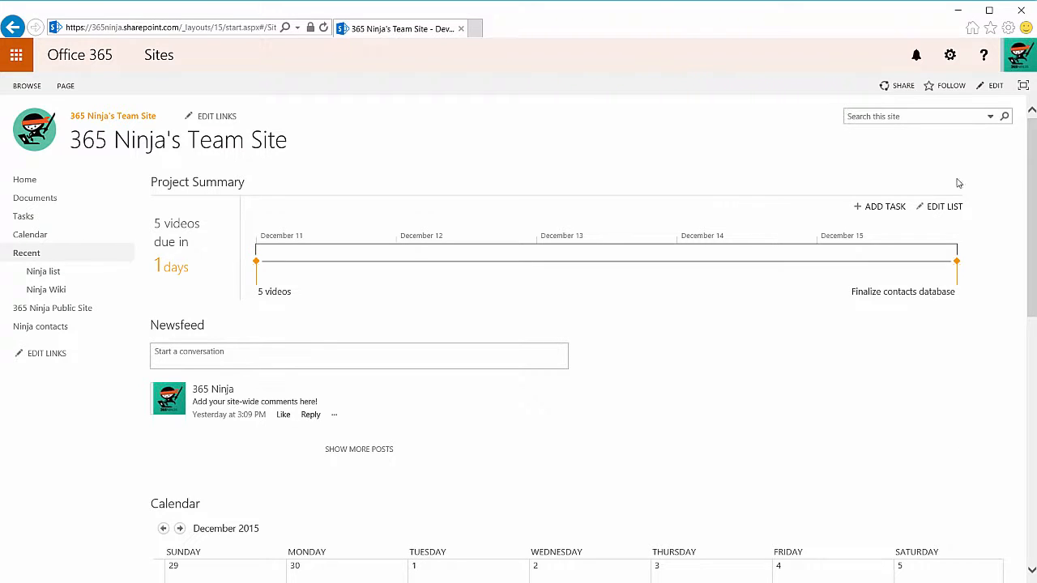
Open the gear Settings menu on 365 Ninja's Team Site home page
{"action": "left_click", "coordinate": [948, 55]}
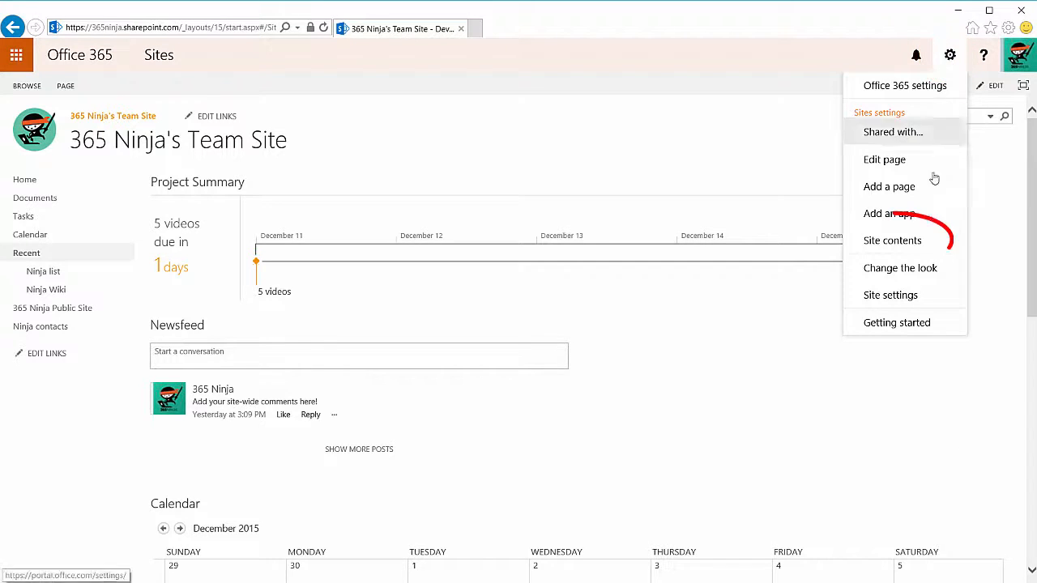
Go to Site contents and scroll down to the Subsites section
{"action": "left_click", "coordinate": [892, 241]}
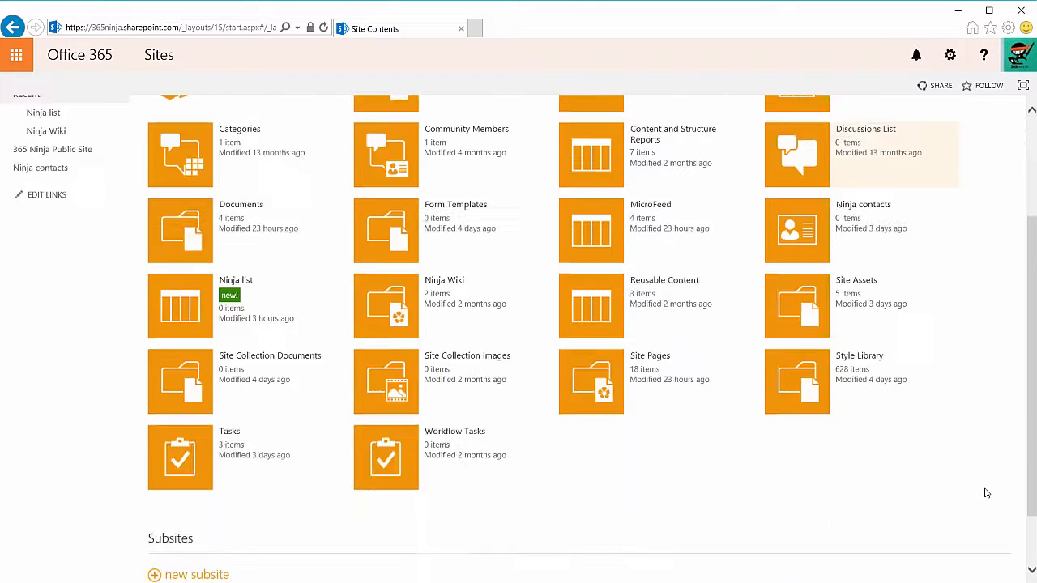
{"action": "scroll", "scroll_direction": "down", "scroll_amount": 3}
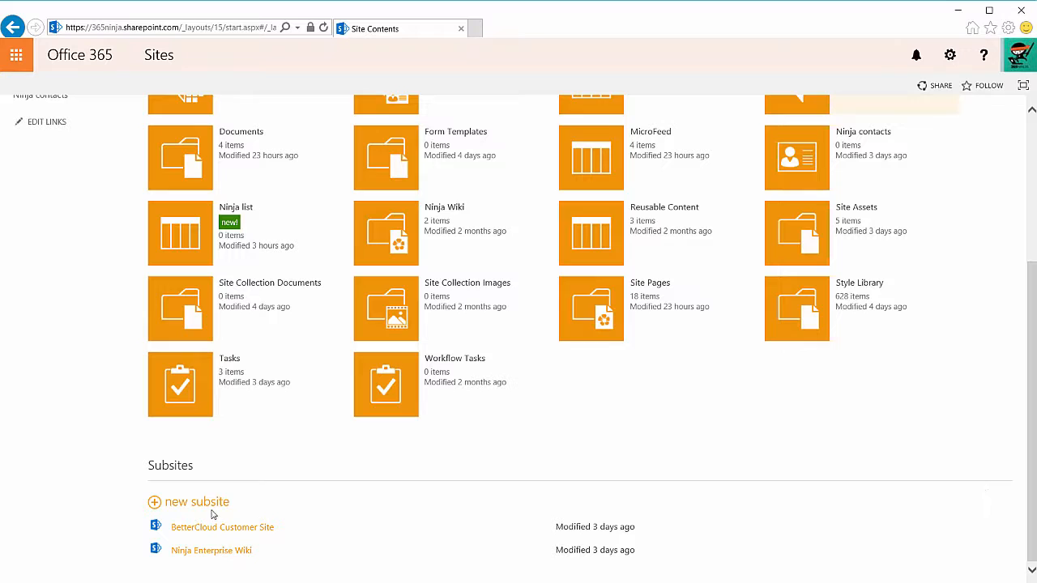
{"action": "mouse_move", "coordinate": [210, 506]}
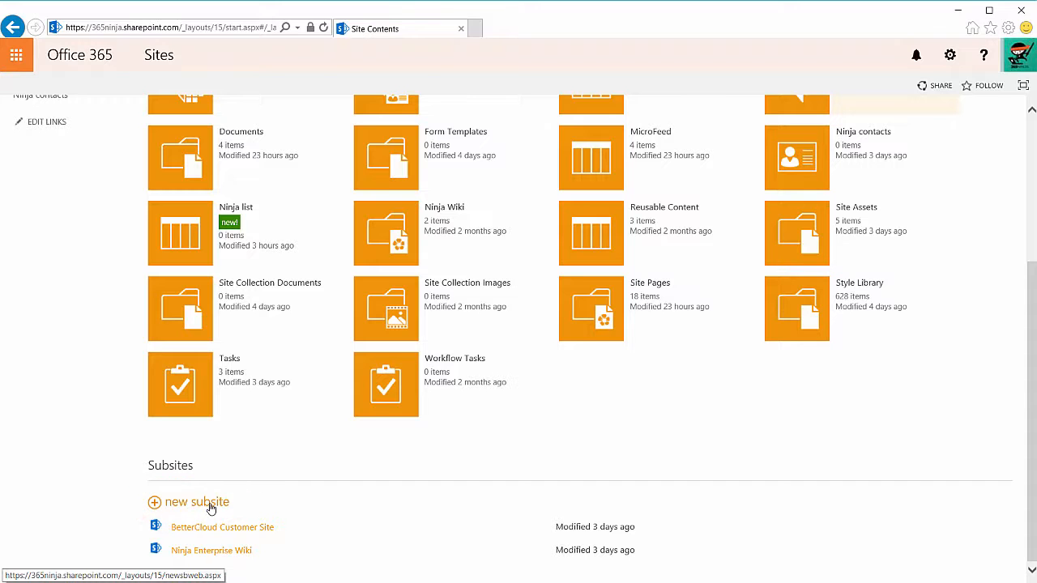
Start a new subsite titled 'Ninja blog', described 'This blog will provide updates.', URL 'ninjablog'
{"action": "left_click", "coordinate": [196, 502]}
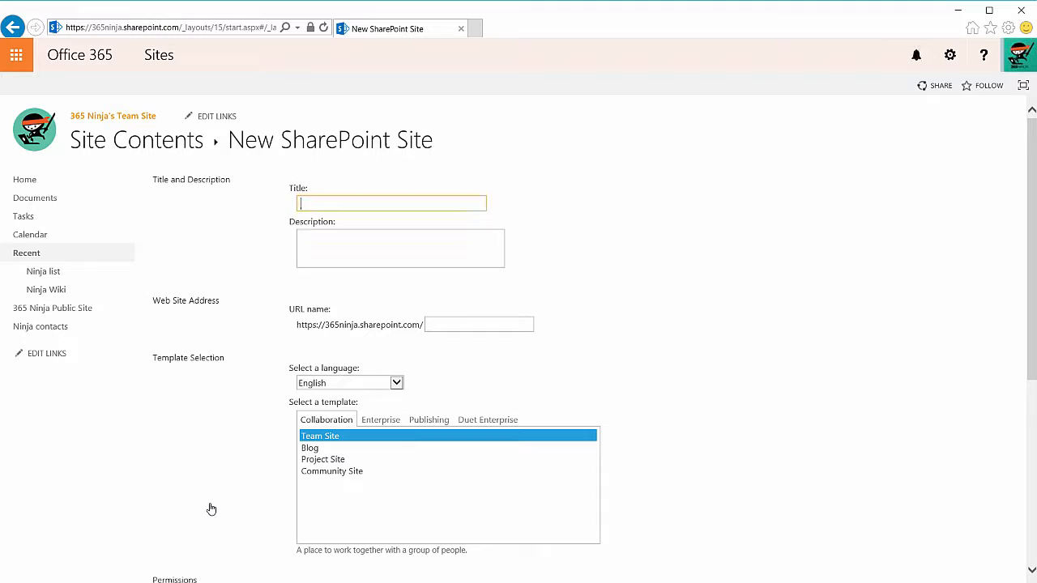
{"action": "type", "text": "Ninja blog"}
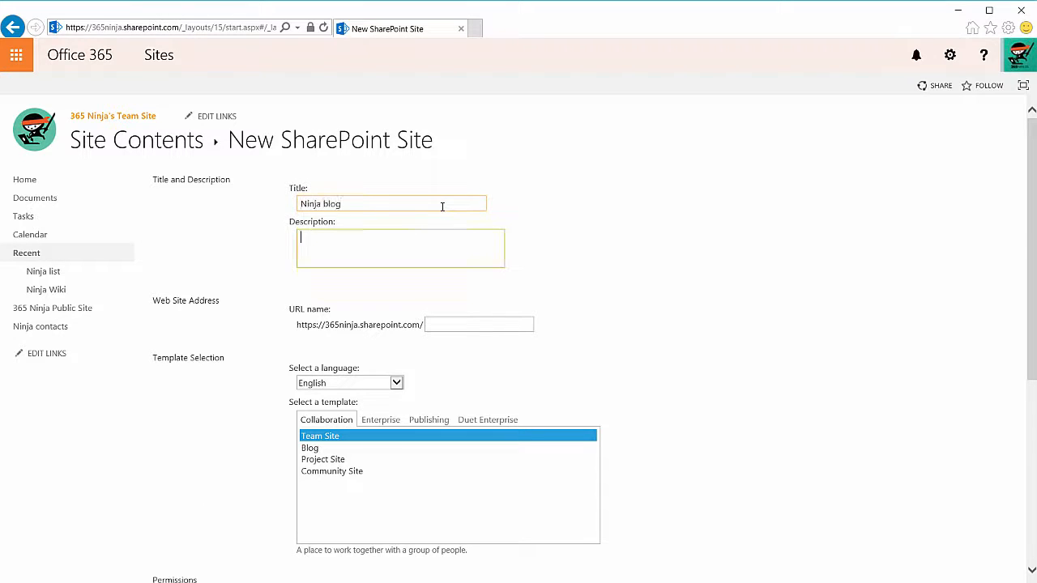
{"action": "type", "text": "This blog will provide updates."}
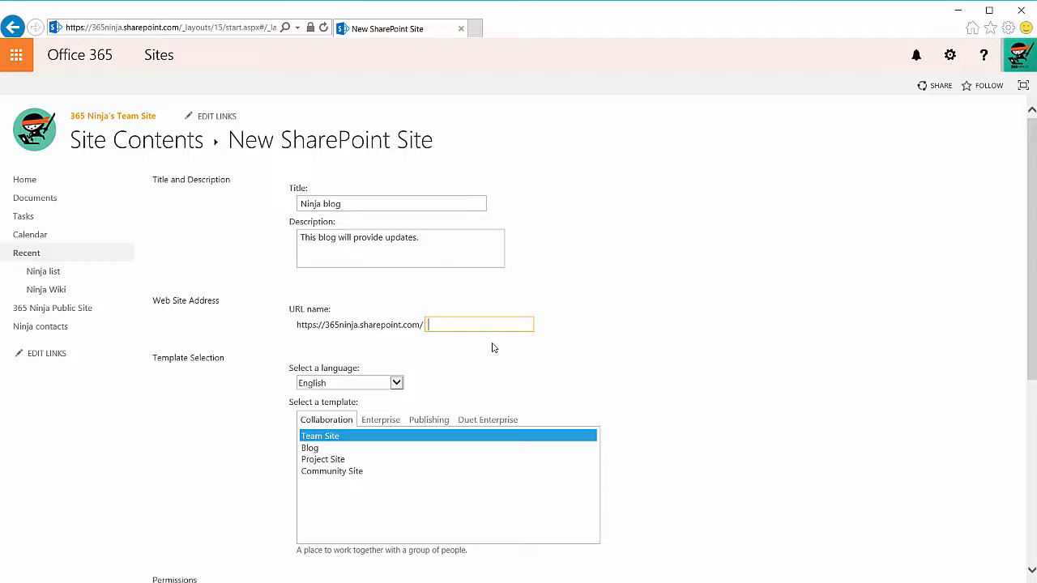
{"action": "type", "text": "ninjablog"}
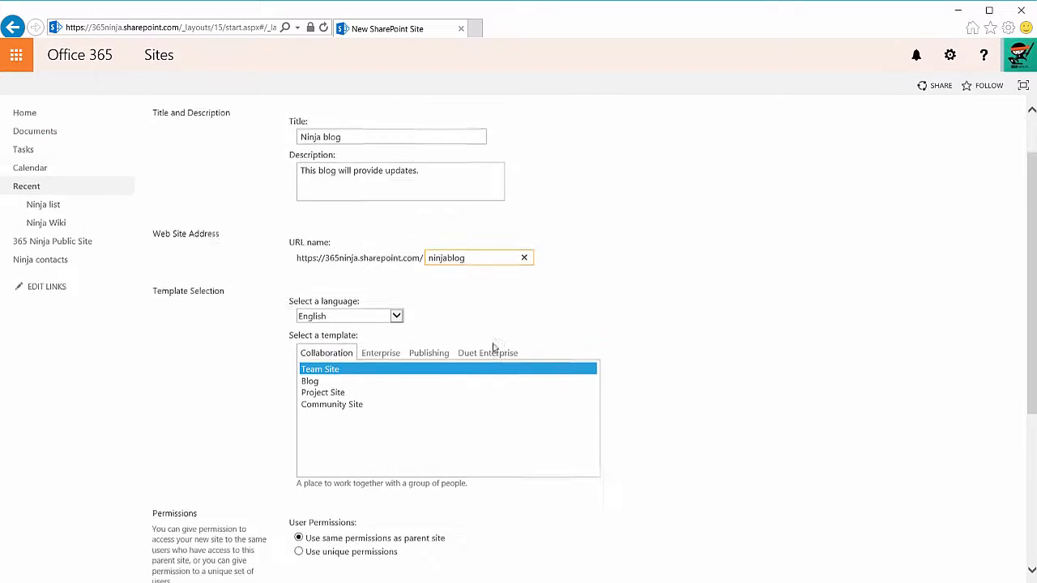
Select the Blog template from the Collaboration list and scroll to Create
{"action": "scroll", "scroll_direction": "down", "scroll_amount": 3}
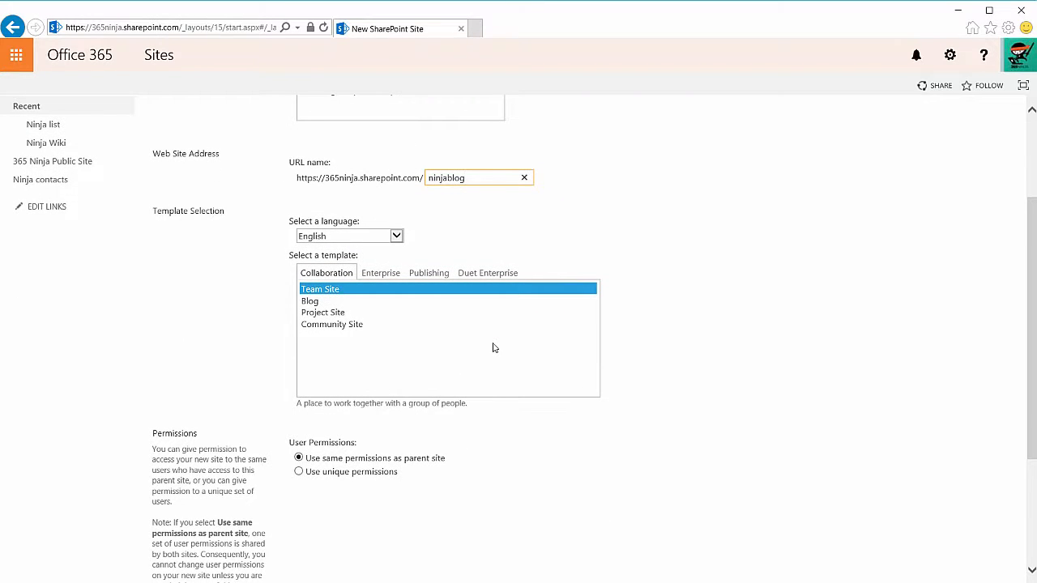
{"action": "mouse_move", "coordinate": [309, 302]}
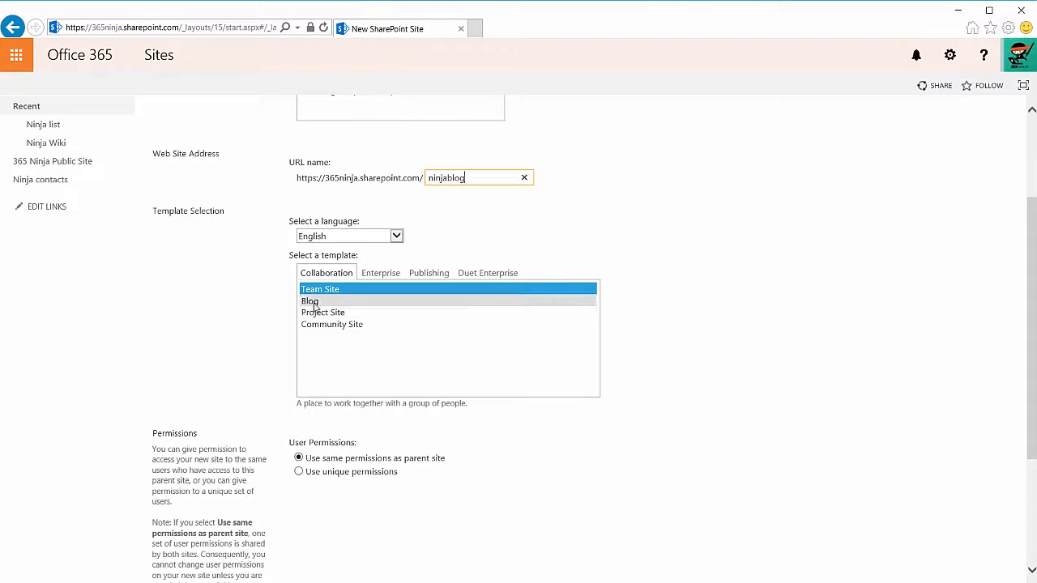
{"action": "left_click", "coordinate": [309, 300]}
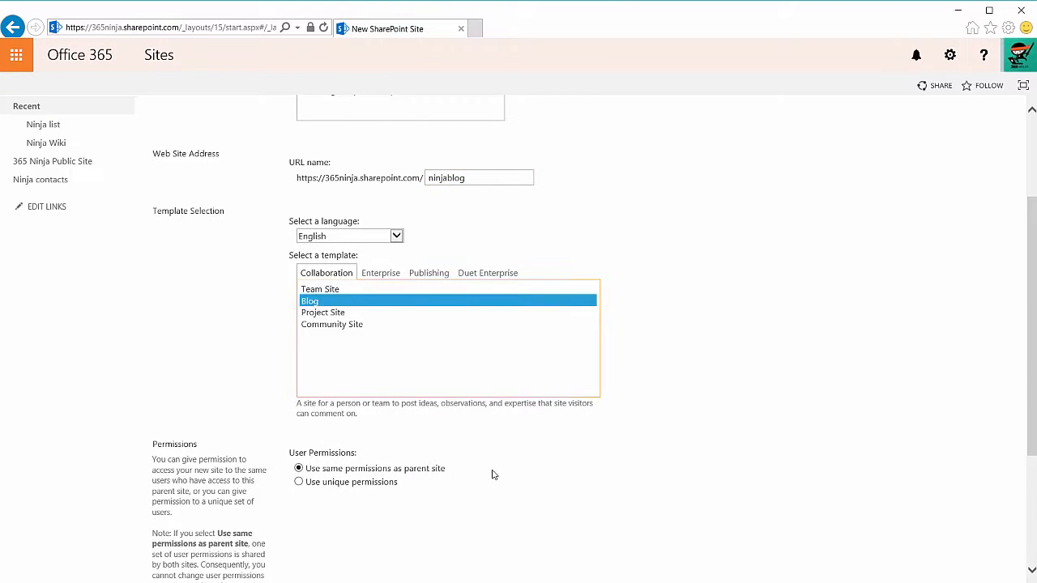
{"action": "scroll", "scroll_direction": "down", "scroll_amount": 3}
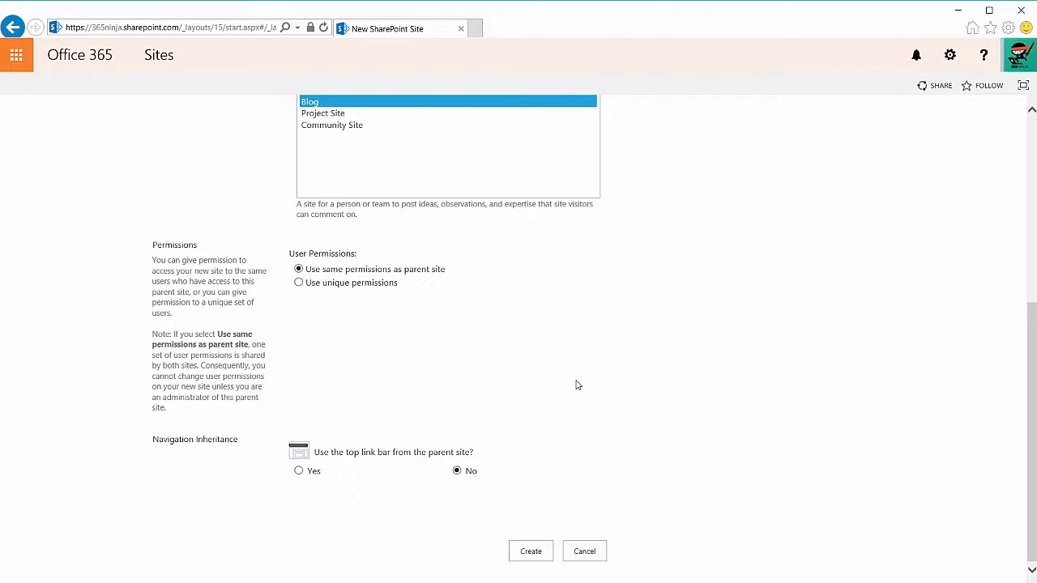
{"action": "left_click", "coordinate": [530, 551]}
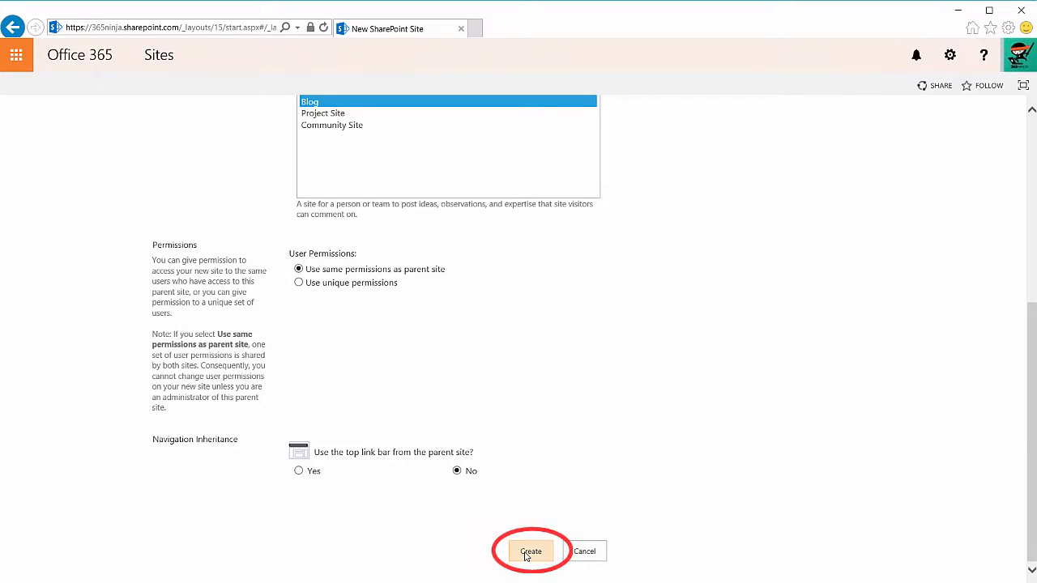
Create the Ninja blog subsite and load its blog home page
{"action": "left_click", "coordinate": [528, 550]}
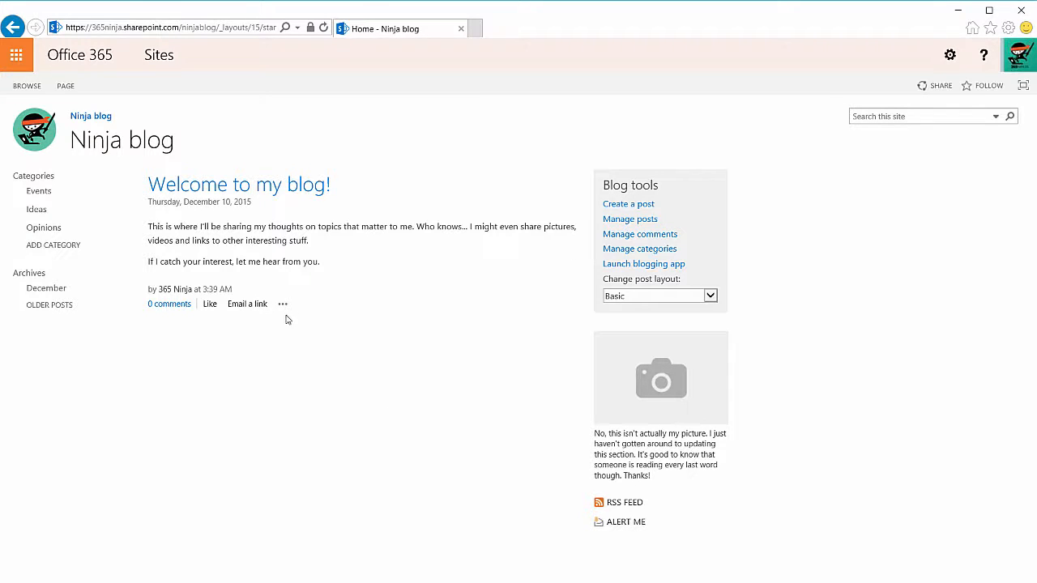
{"action": "mouse_move", "coordinate": [282, 304]}
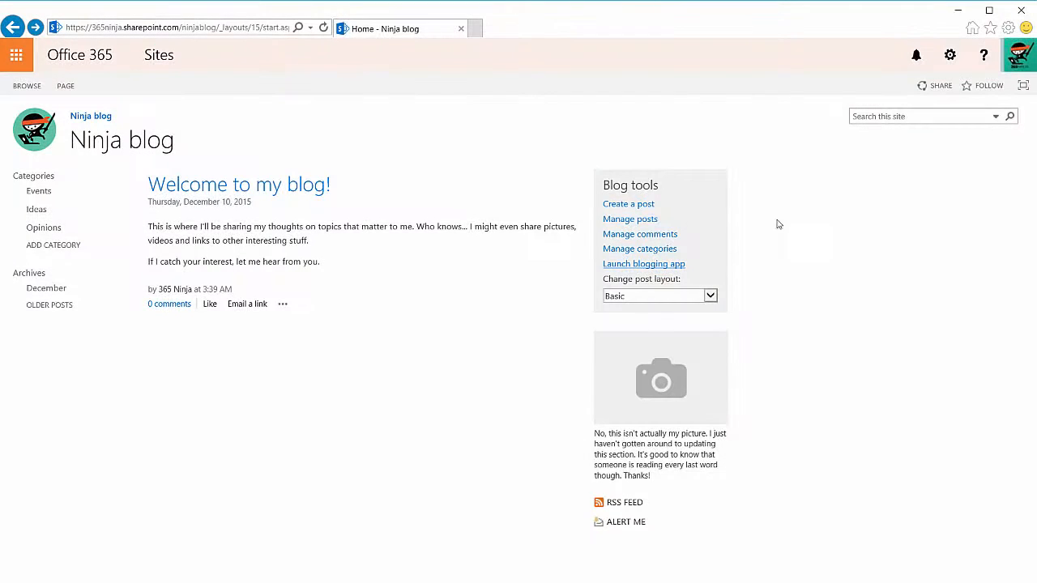
{"action": "mouse_move", "coordinate": [643, 209]}
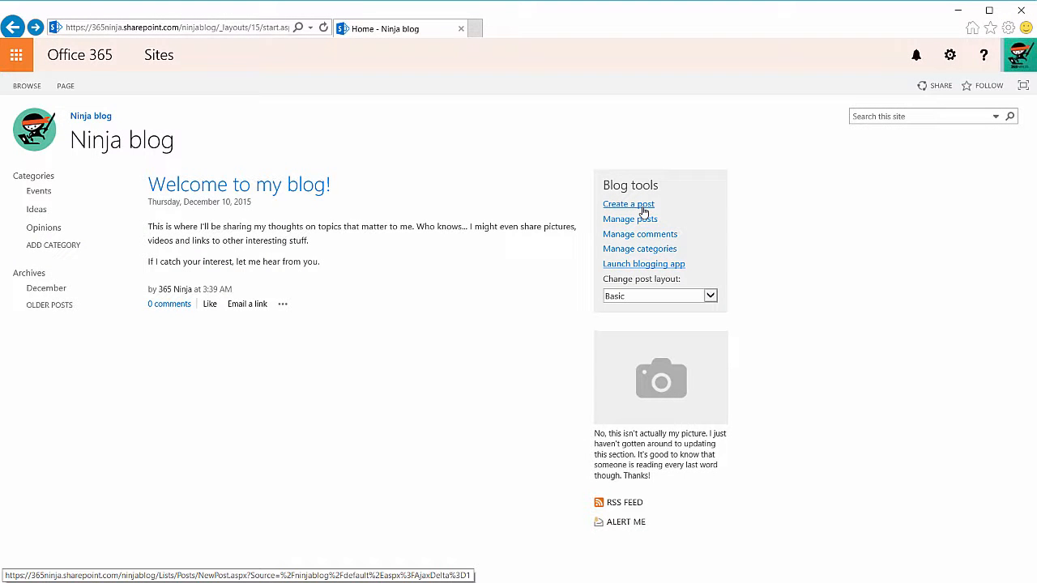
Open a new post via Blog tools' 'Create a post' and focus the Title box
{"action": "left_click", "coordinate": [628, 204]}
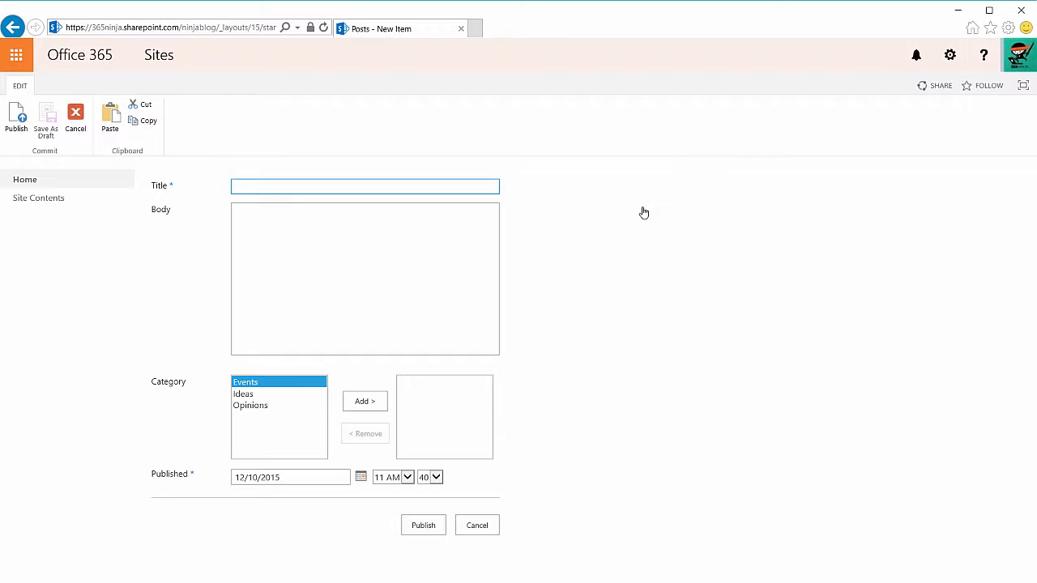
{"action": "left_click", "coordinate": [365, 186]}
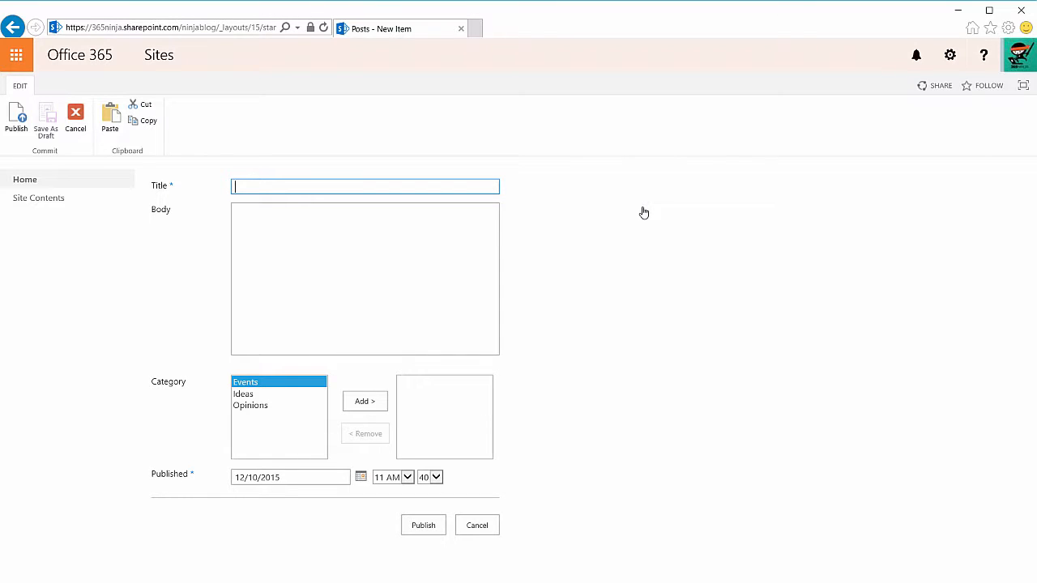